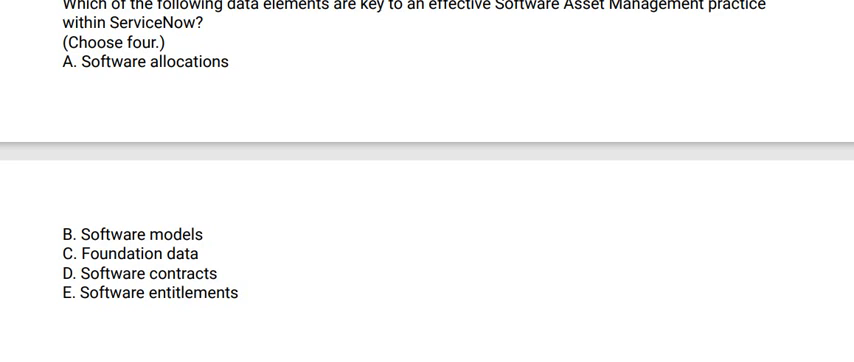
scroll(down, 3)
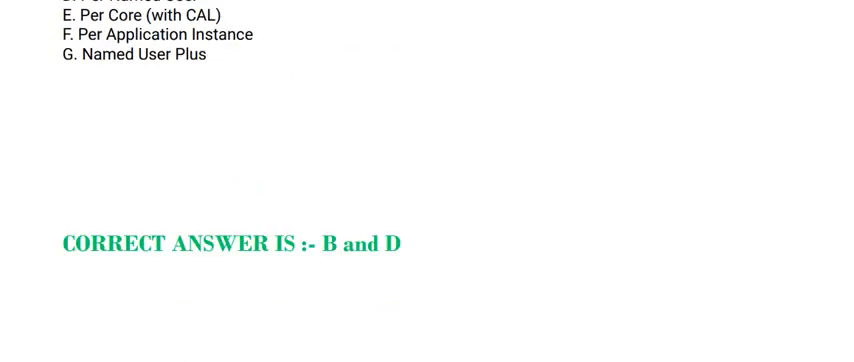
scroll(down, 3)
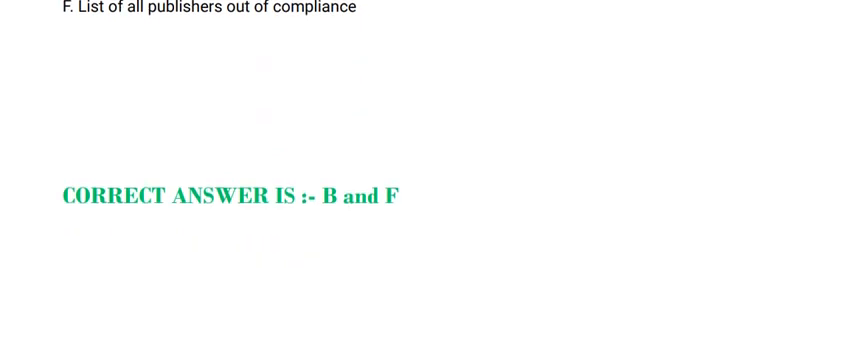